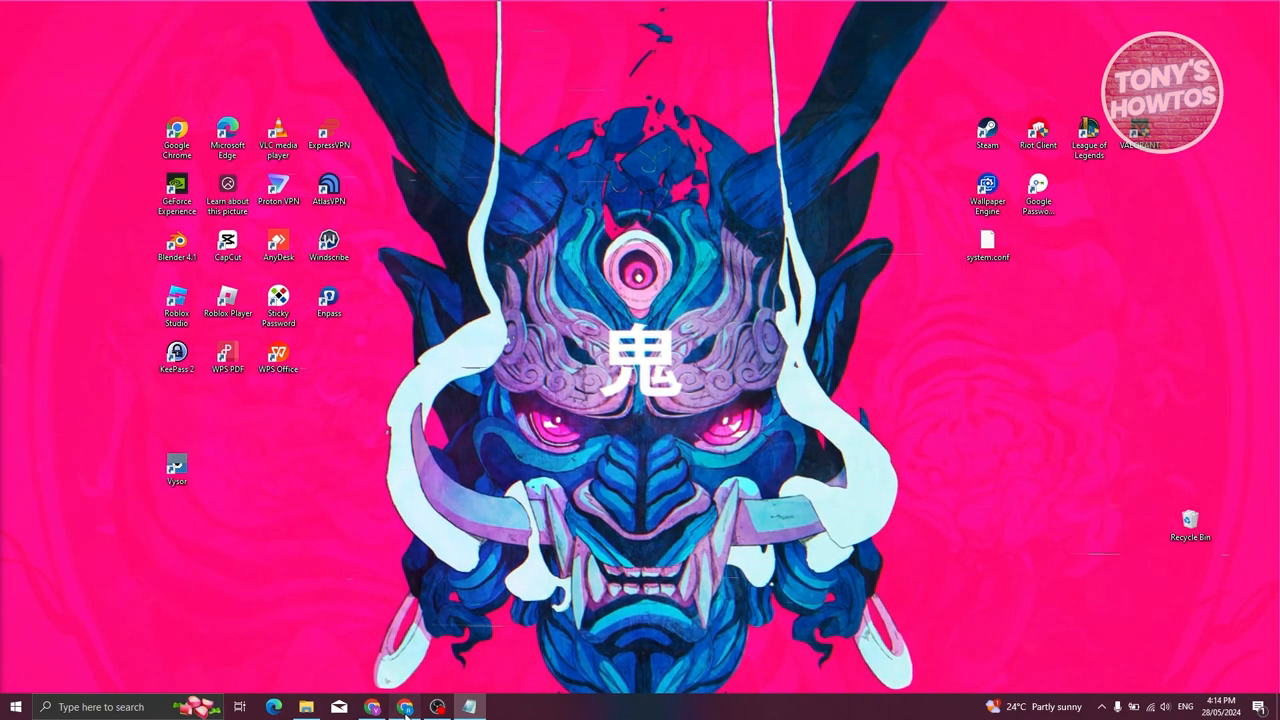
- Launch Chrome and search for APPLE from the address bar, getting Yahoo results
click(372, 708)
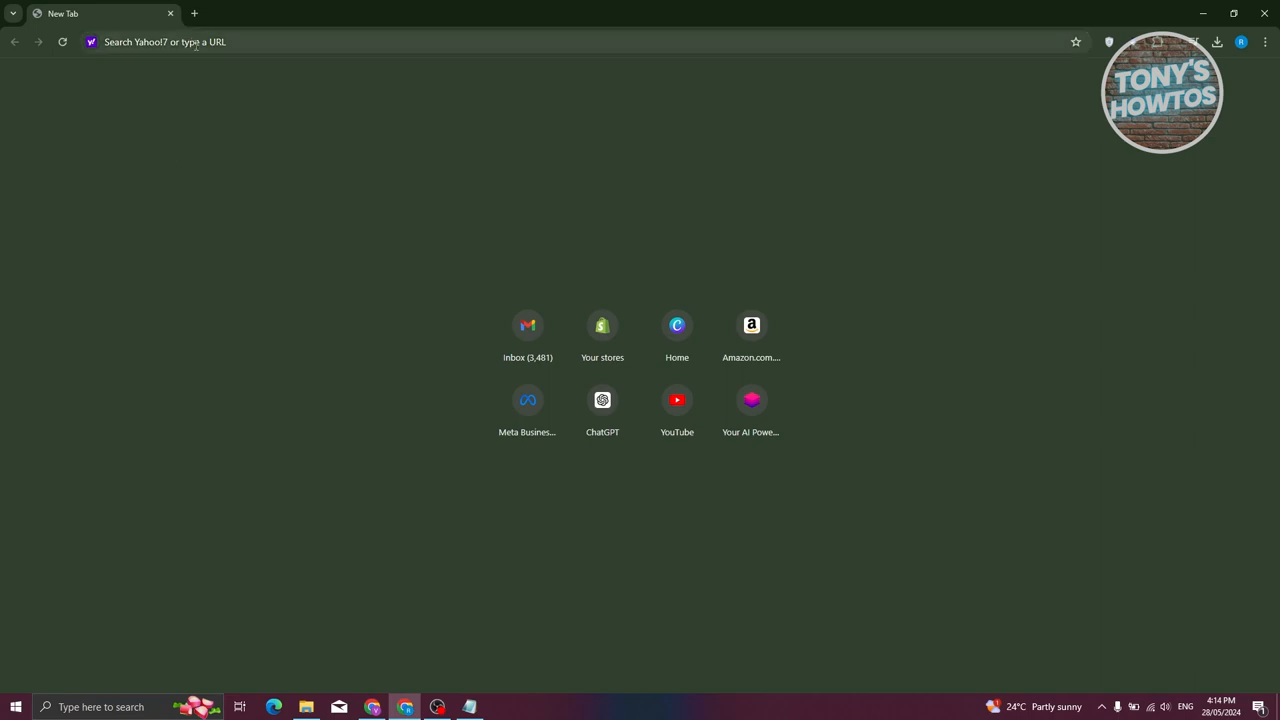
click(196, 42)
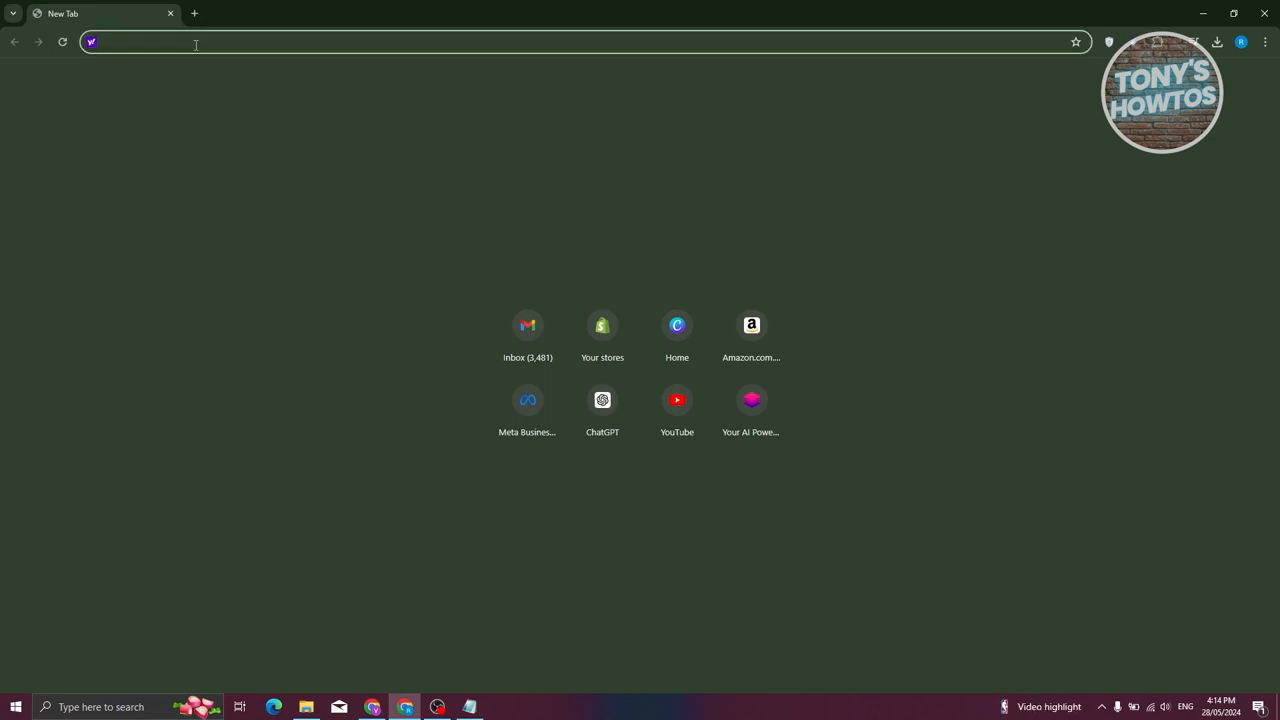
text(APPLE)
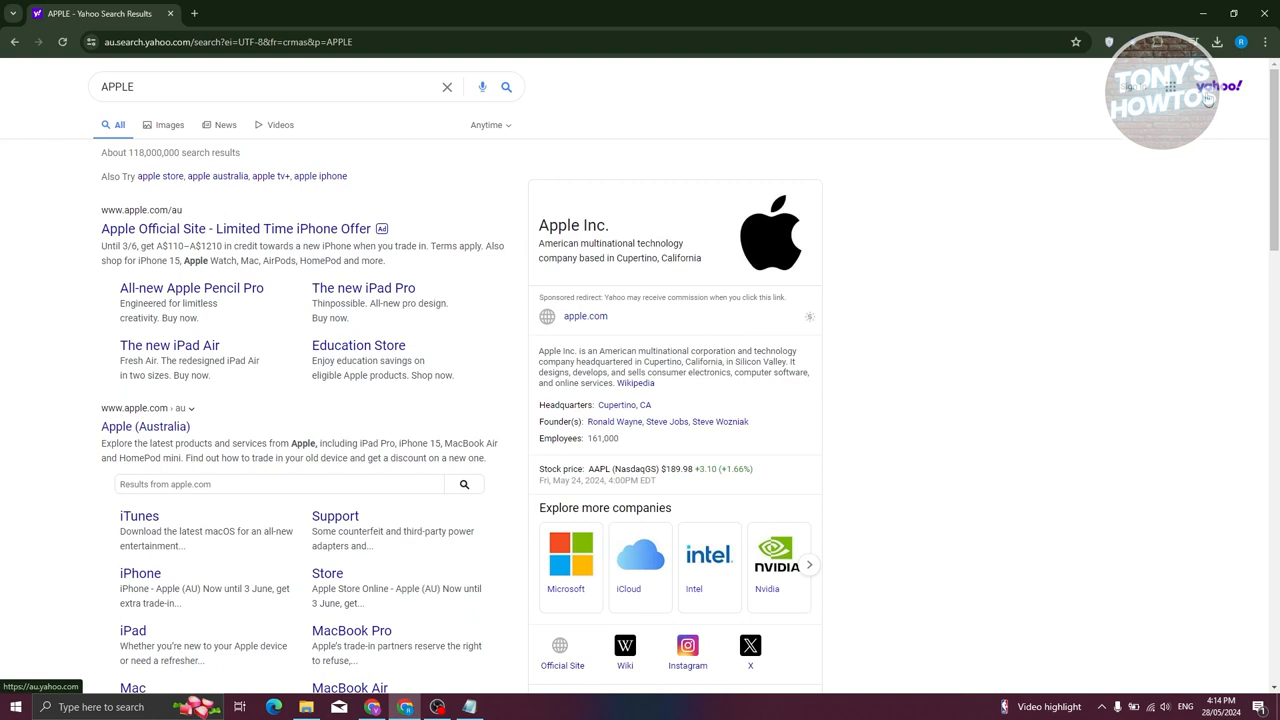
mouse_move(626, 12)
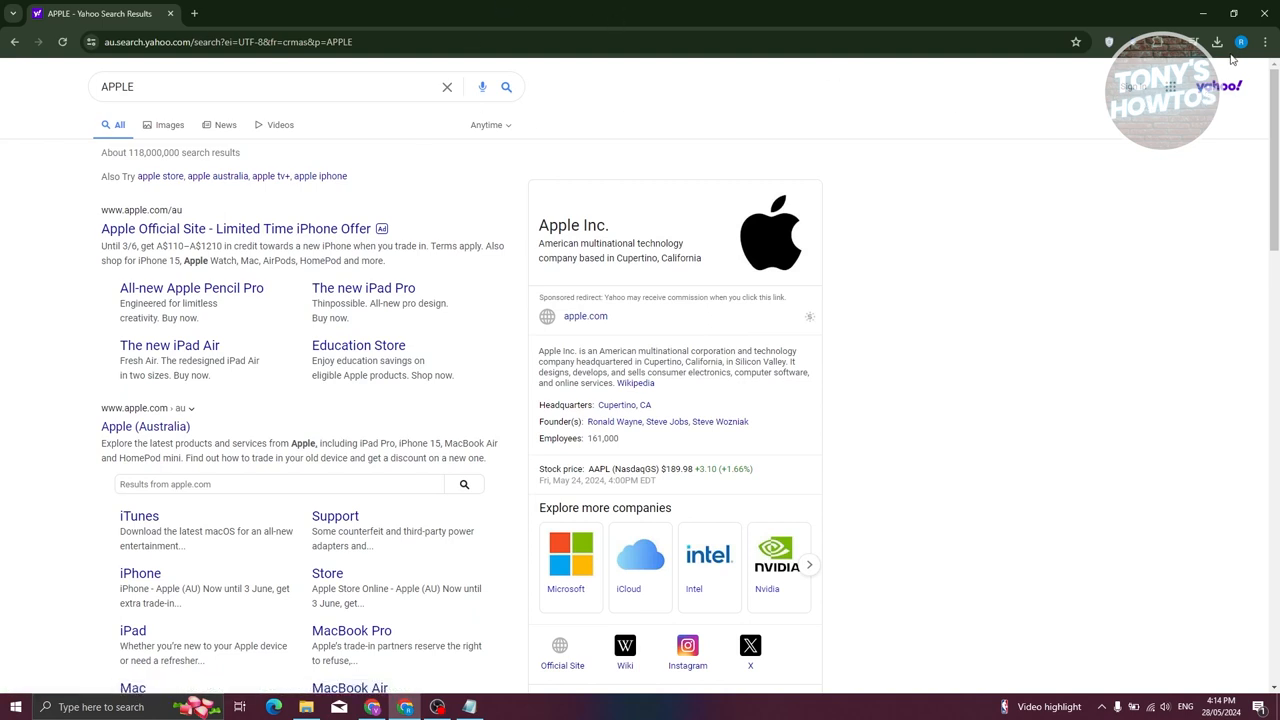
- In Settings > Search engine choose Google as the address-bar engine and close the Yahoo results tab
click(1266, 42)
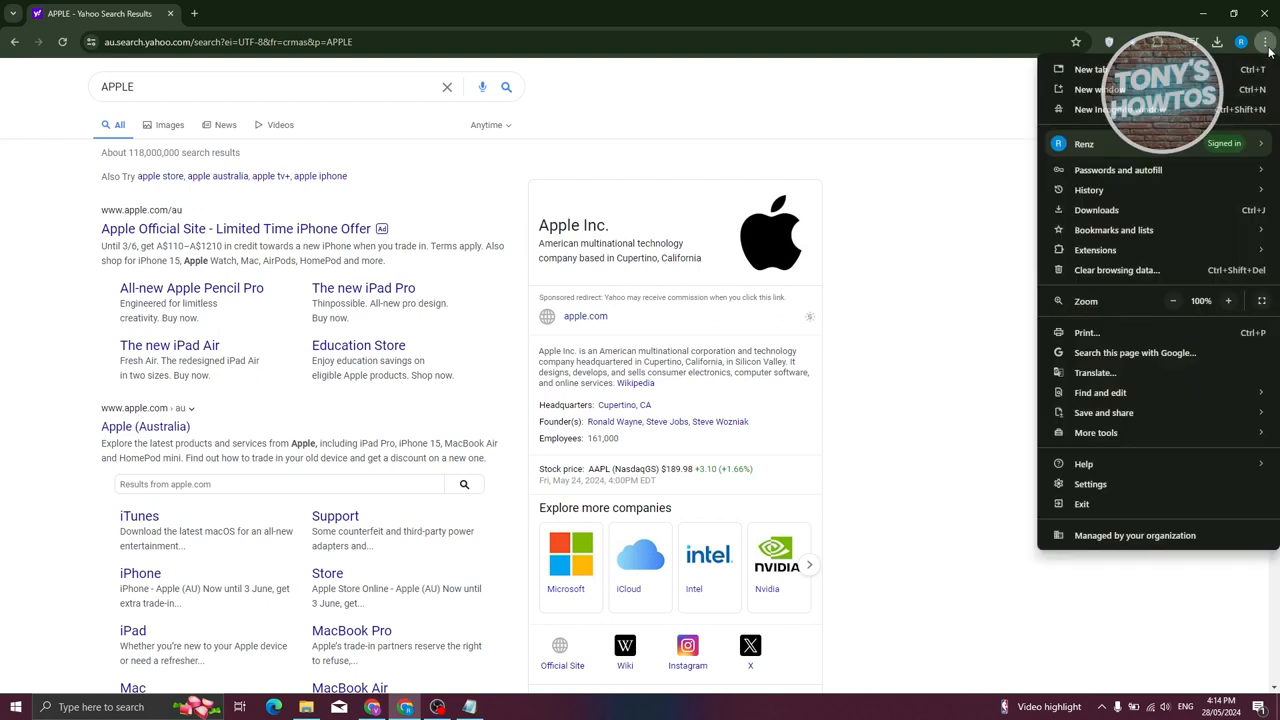
click(1264, 42)
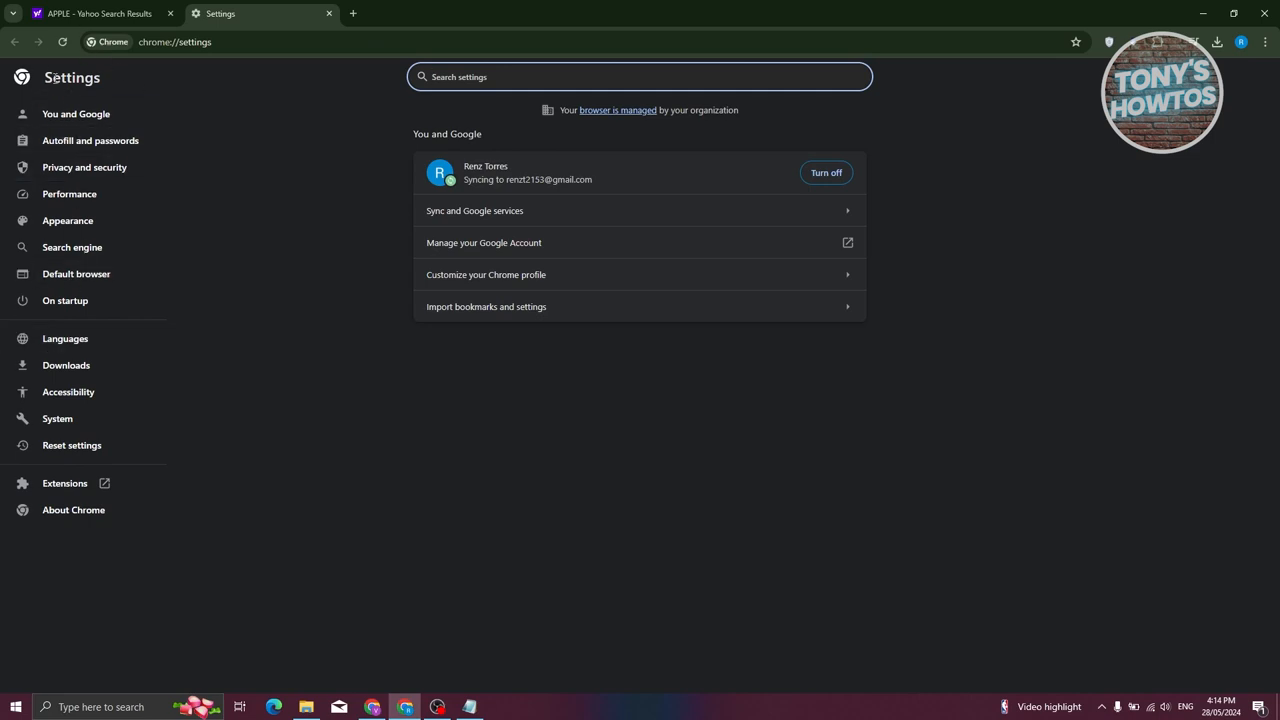
mouse_move(264, 148)
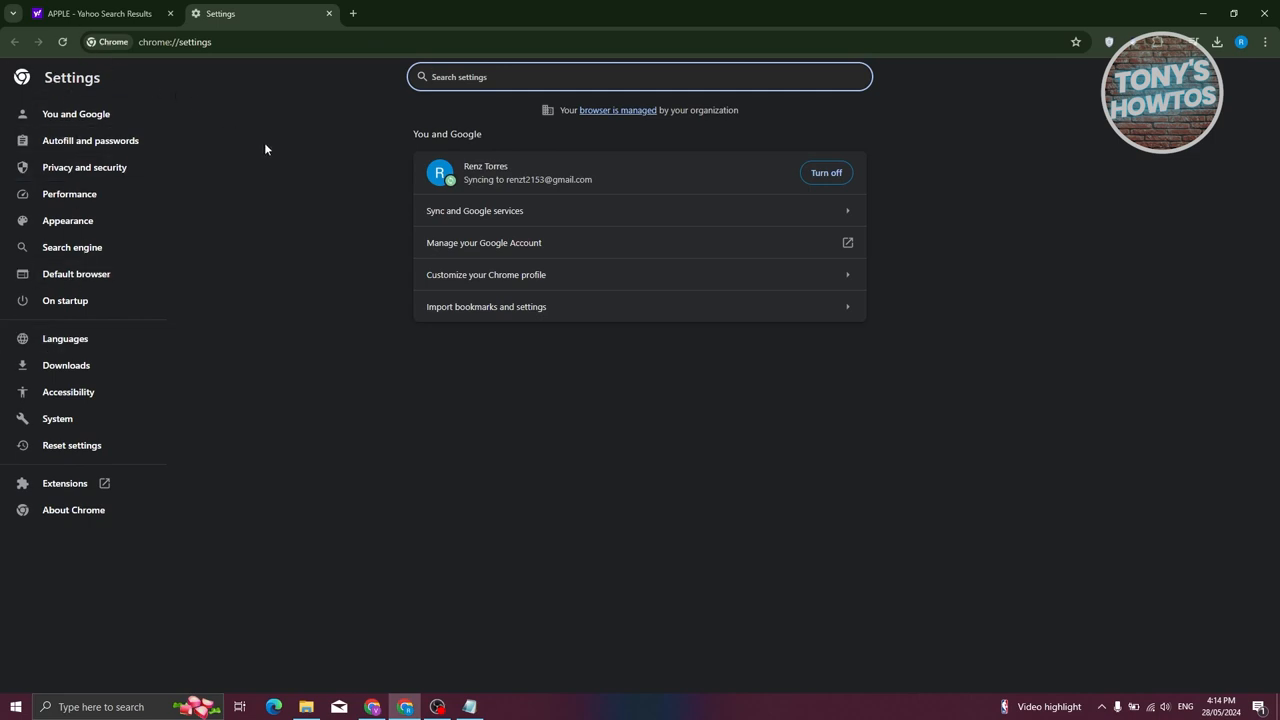
click(72, 248)
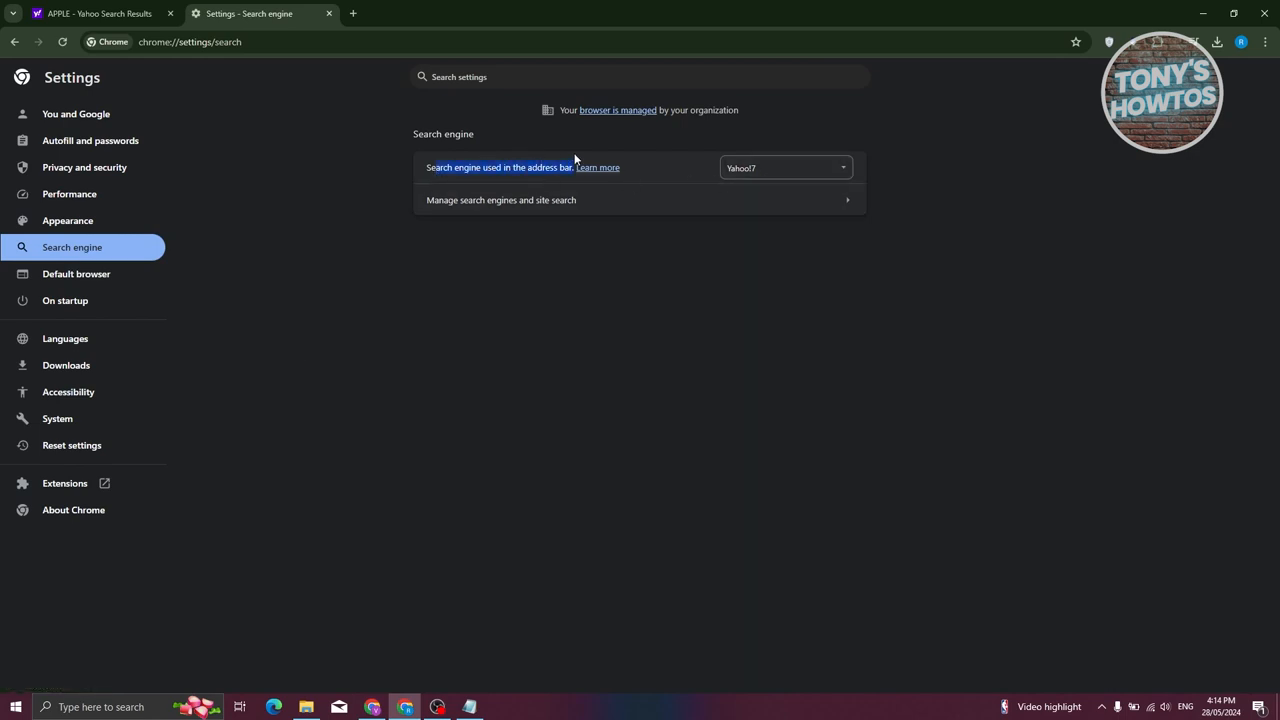
mouse_move(804, 168)
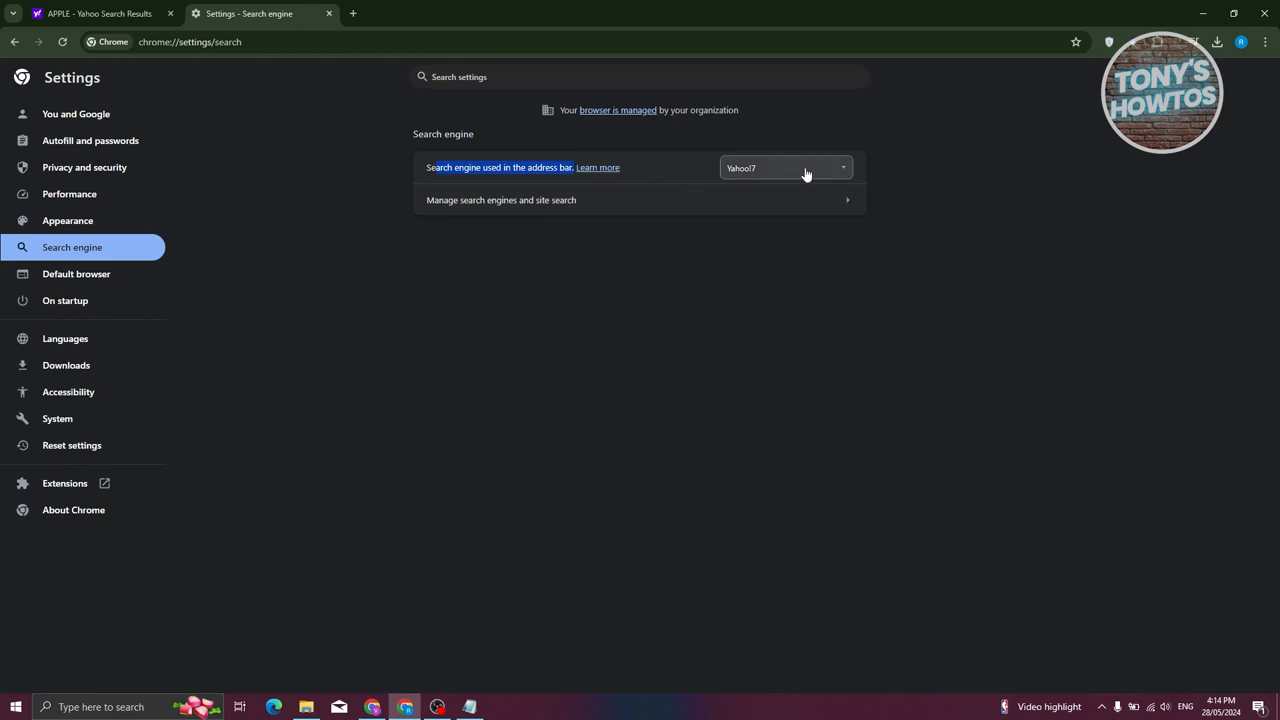
click(784, 168)
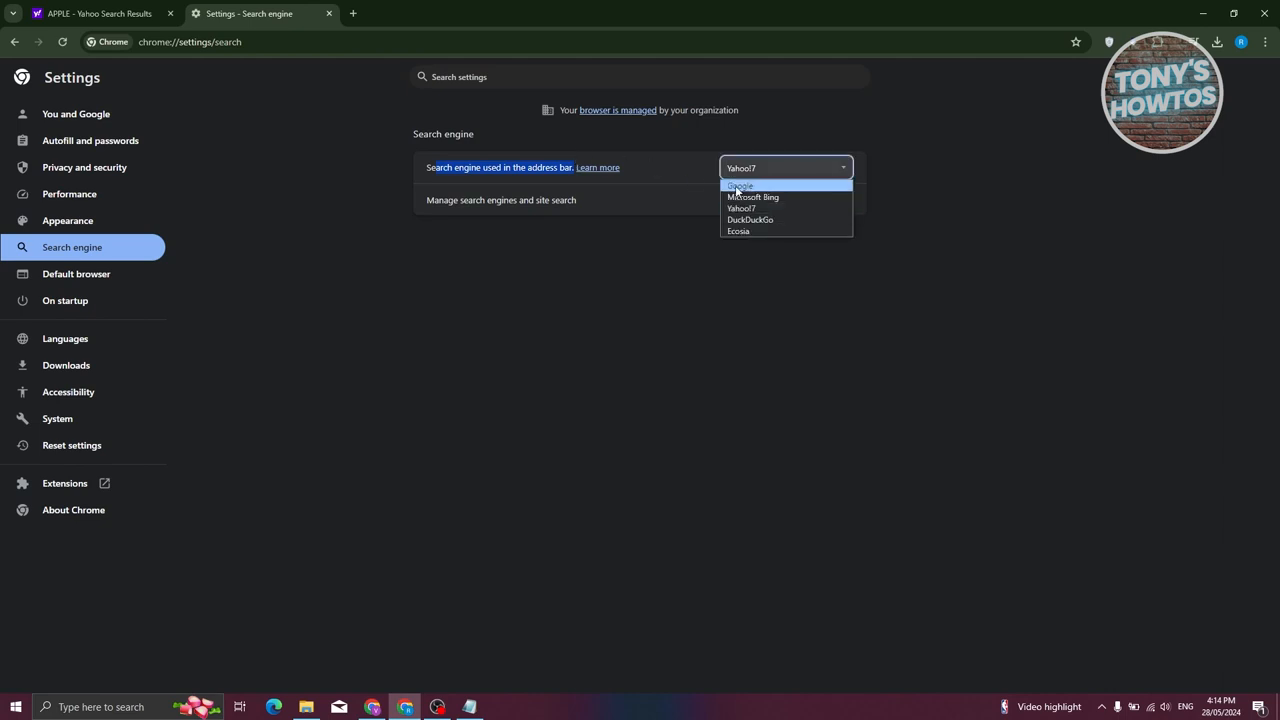
click(740, 186)
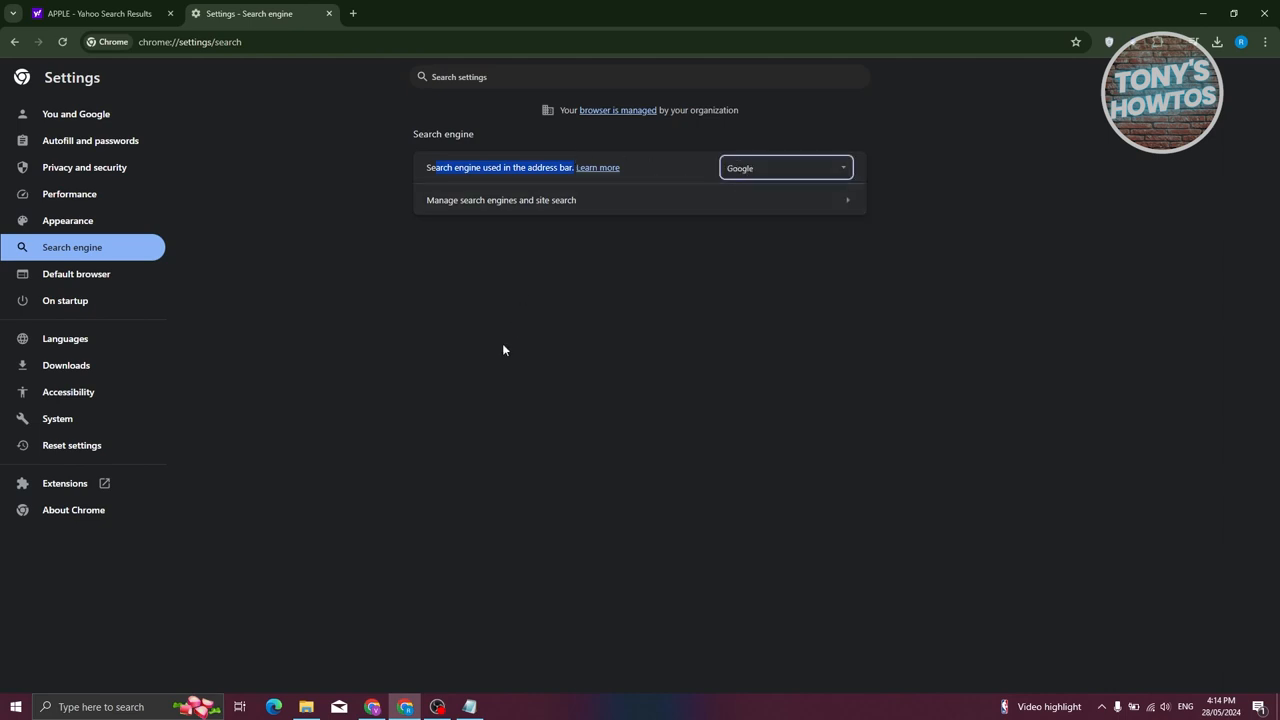
click(170, 12)
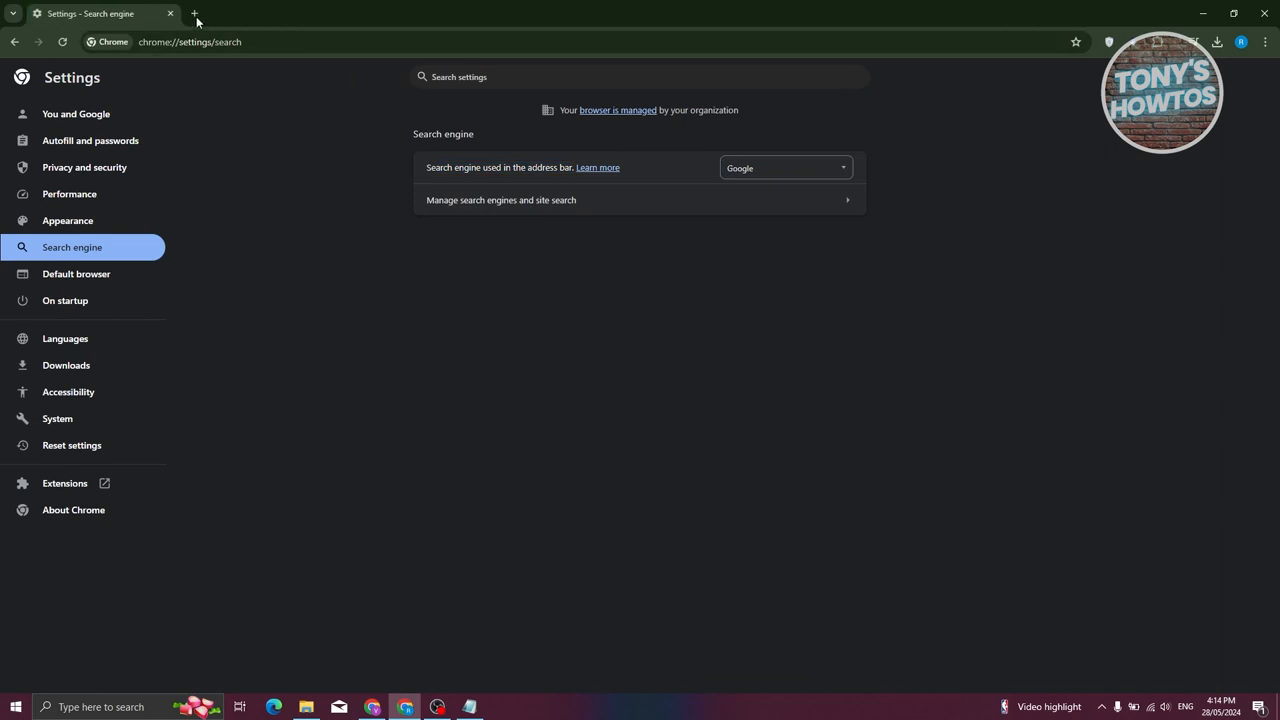
- Close Chrome and relaunch it from the taskbar to a fresh new tab
click(196, 12)
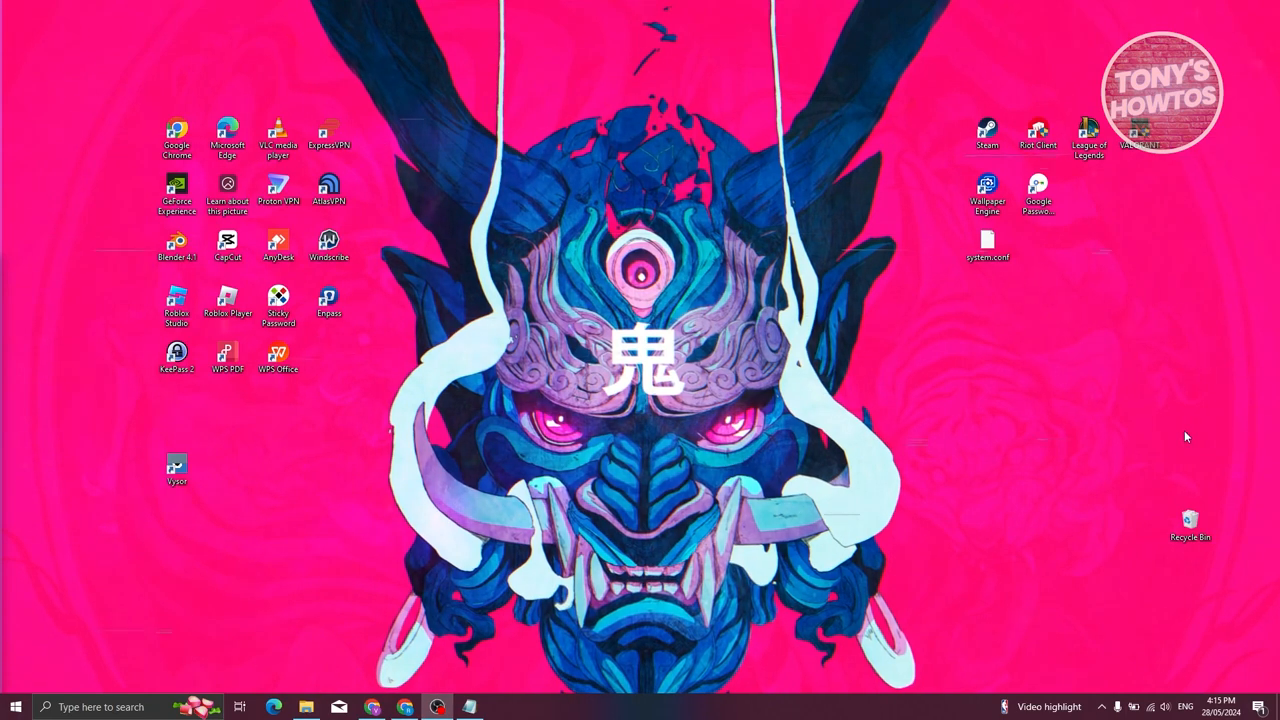
click(404, 708)
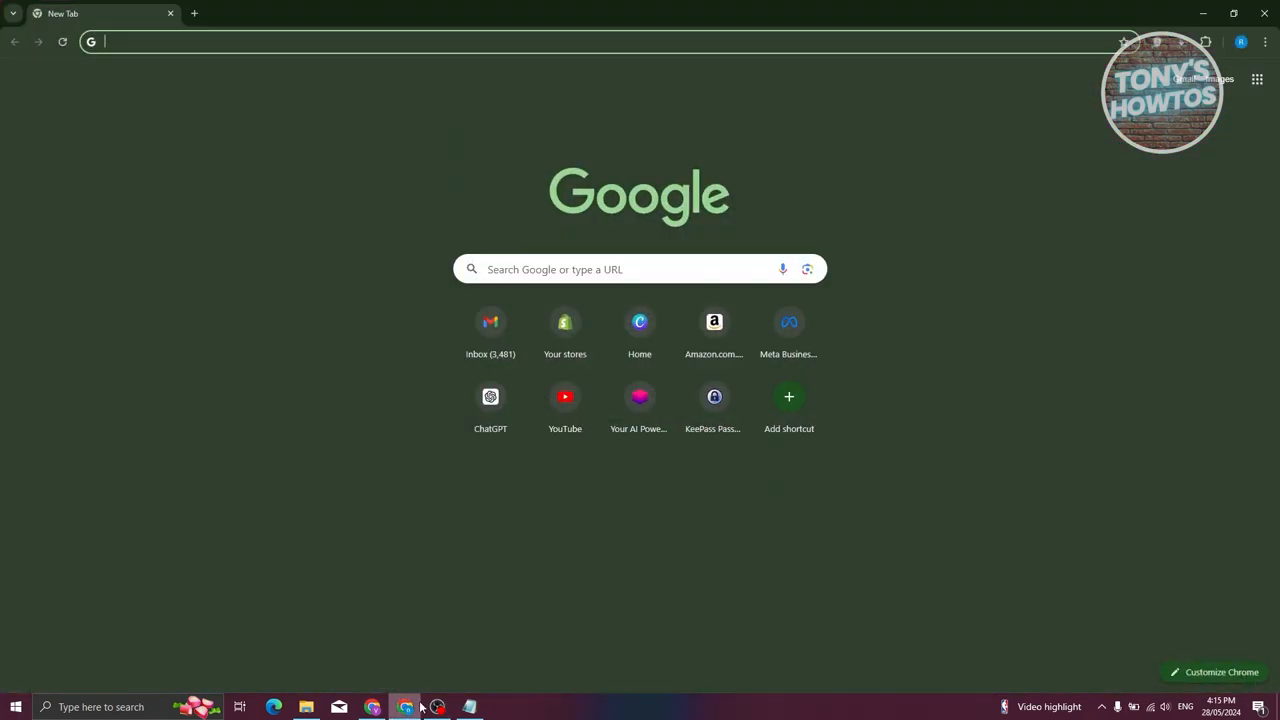
- Search for APPLE from the address bar, now offered as a Google search
text(APPLE)
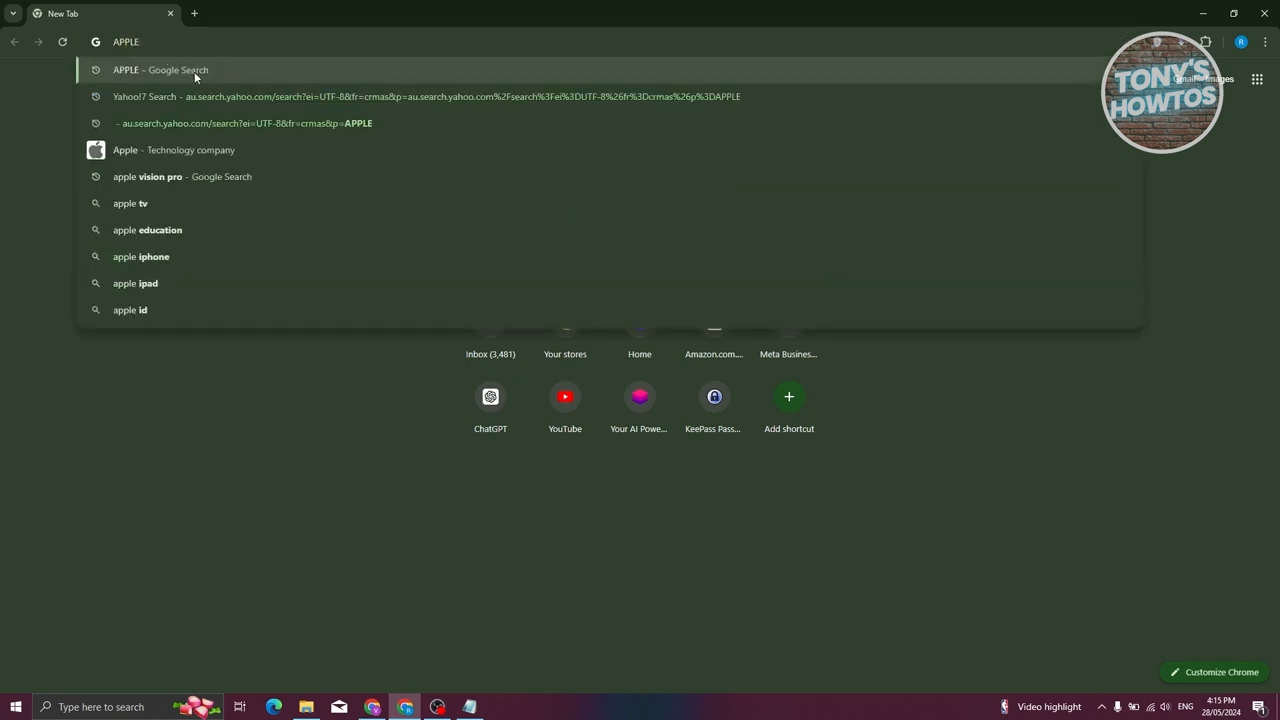
mouse_move(210, 88)
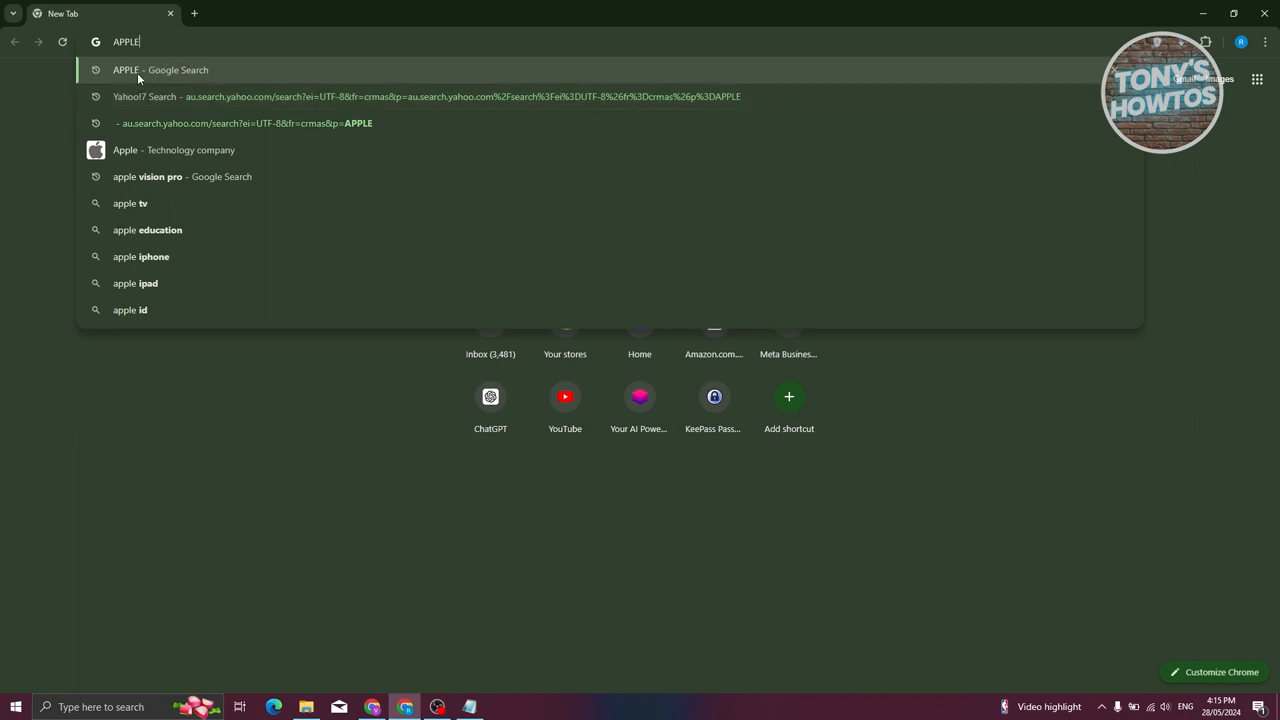
mouse_move(212, 72)
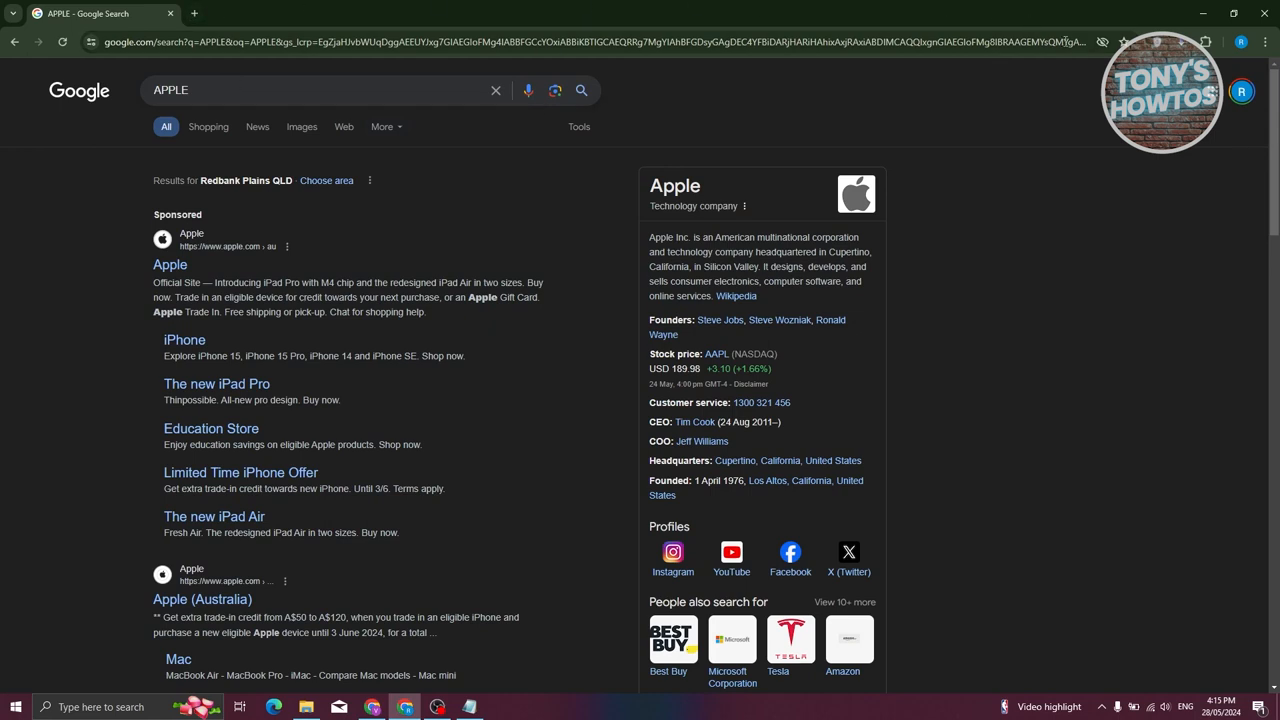
mouse_move(1266, 42)
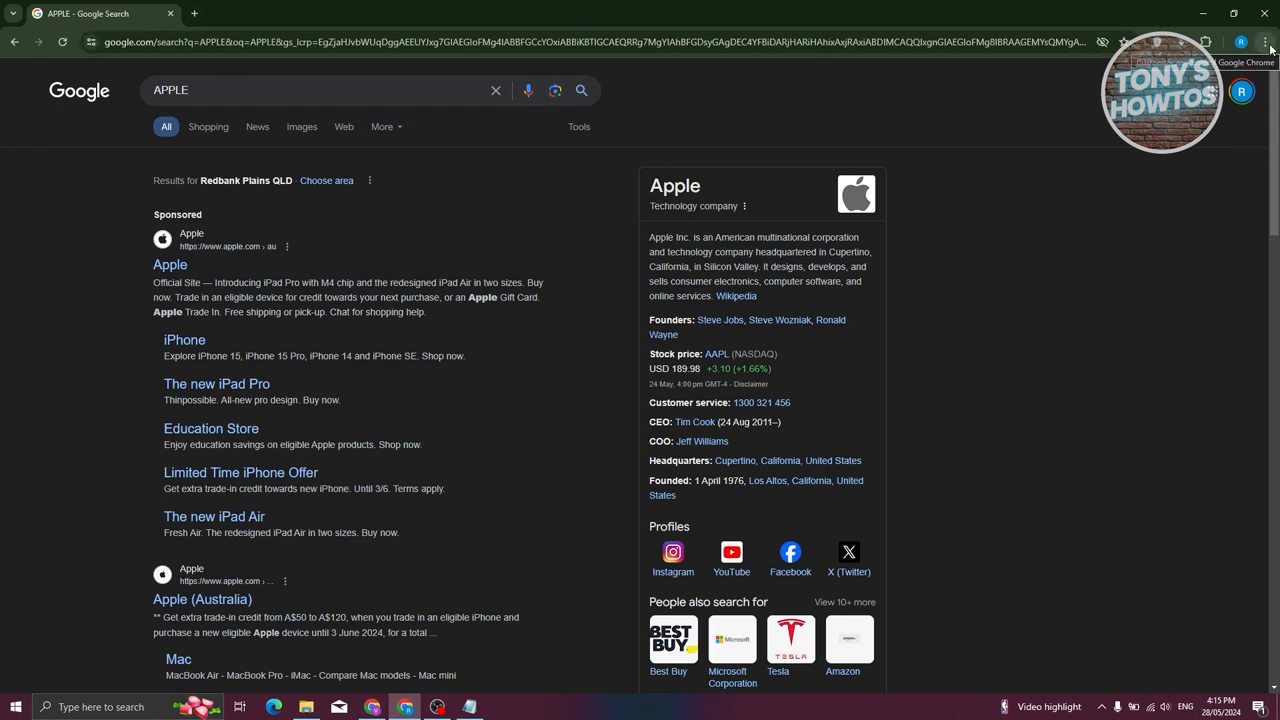
- Return to Settings > Search engine and confirm the dropdown still shows Google
click(1264, 42)
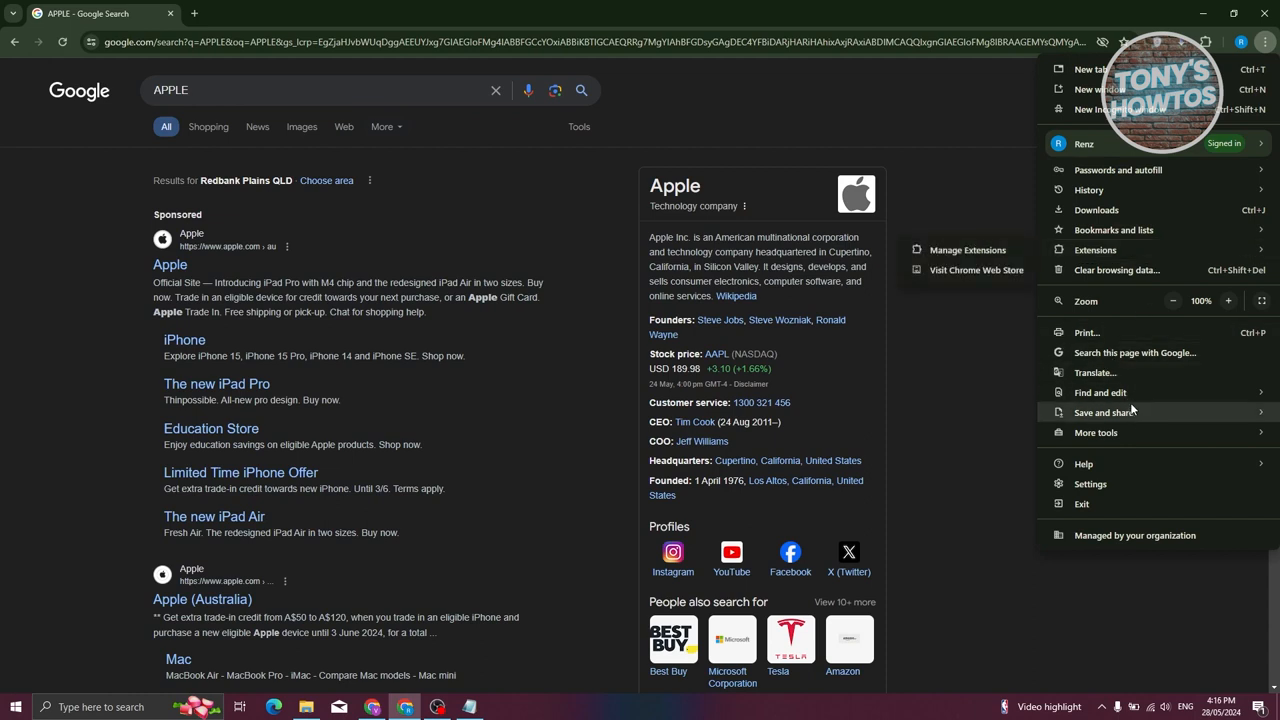
click(1104, 412)
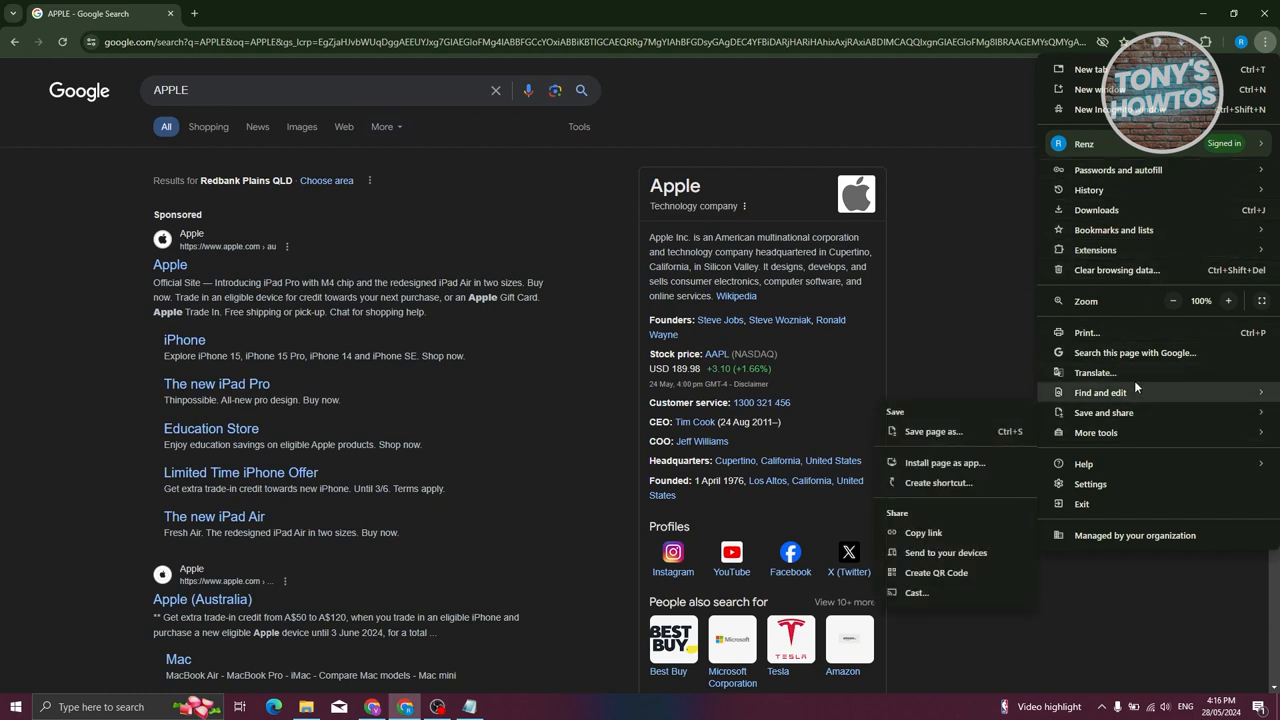
click(1090, 482)
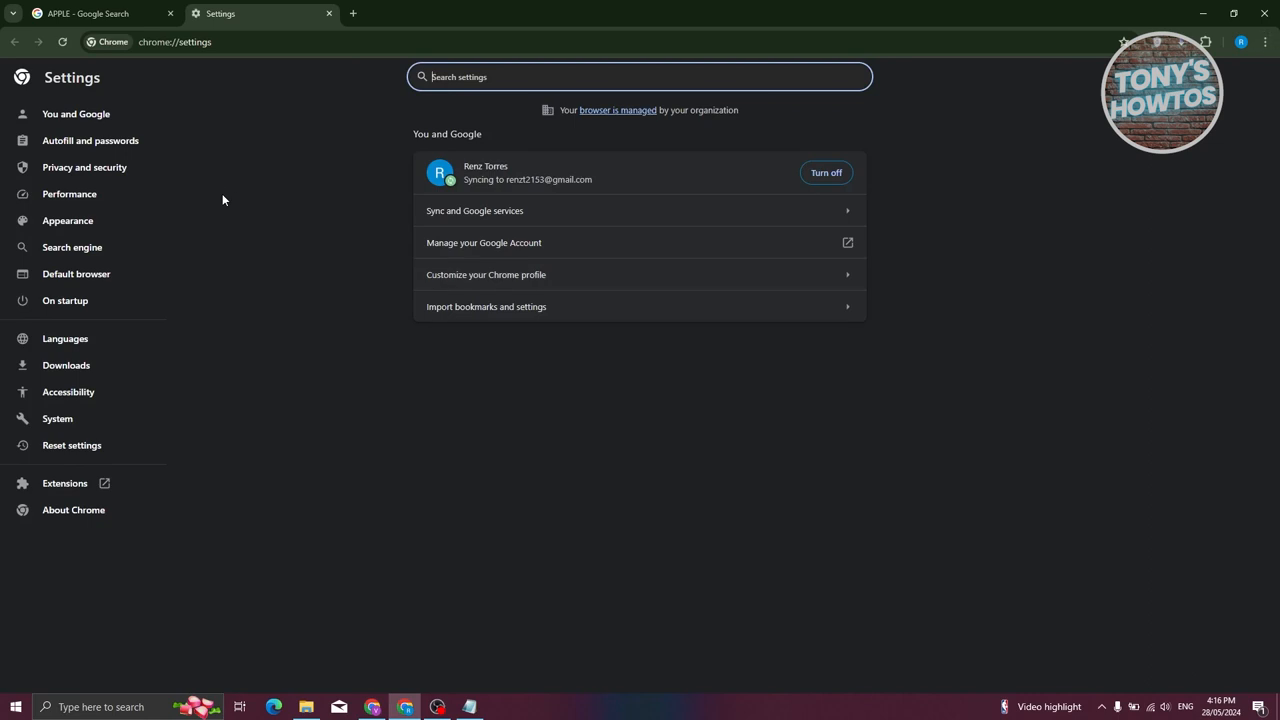
click(72, 248)
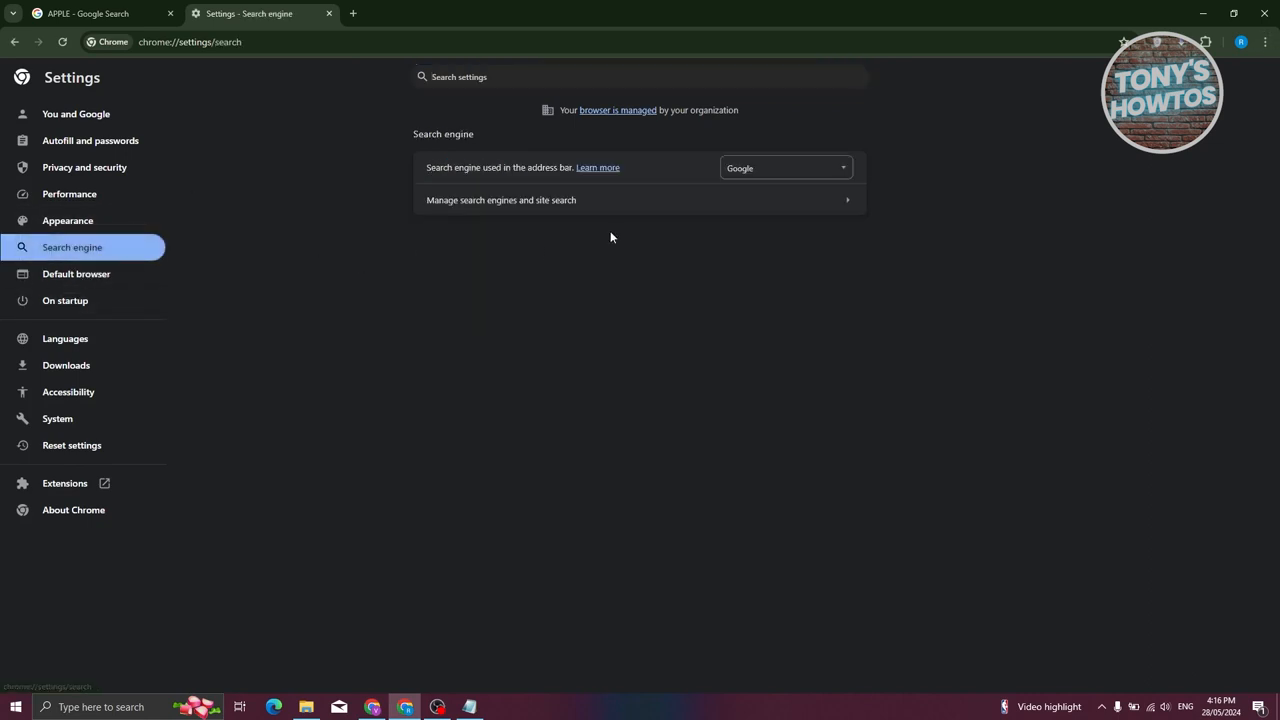
click(784, 168)
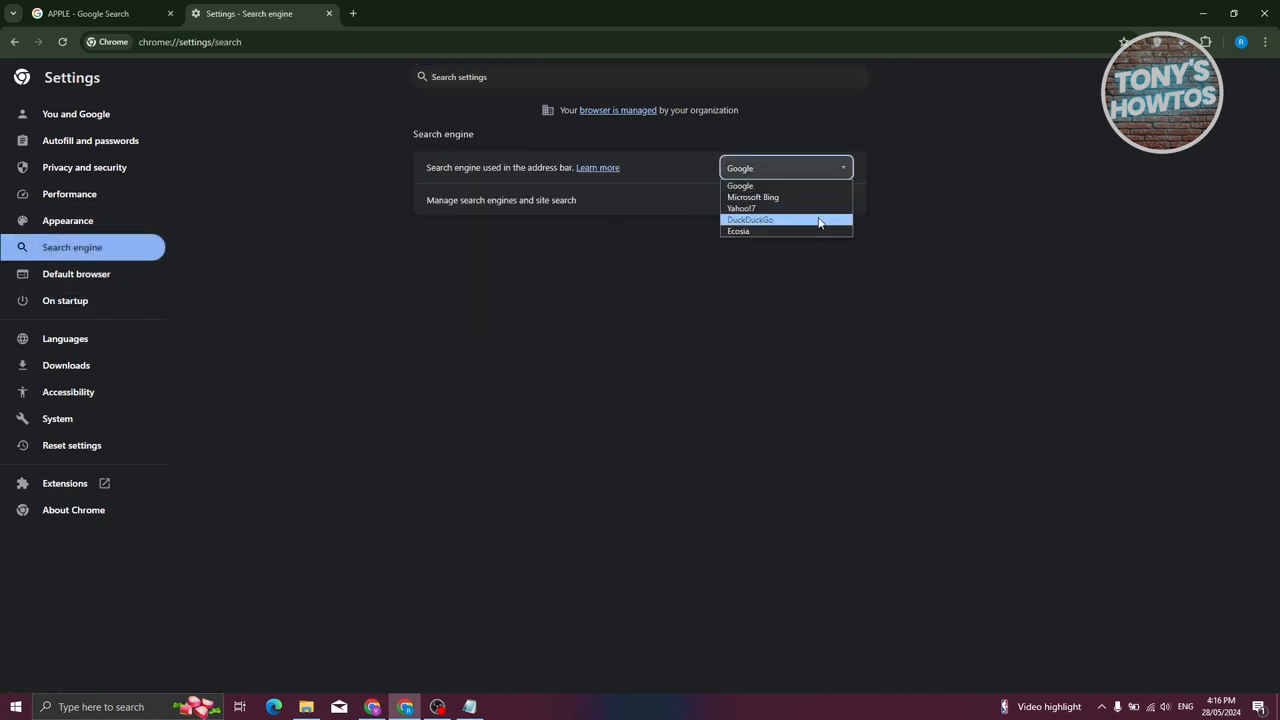
mouse_move(784, 198)
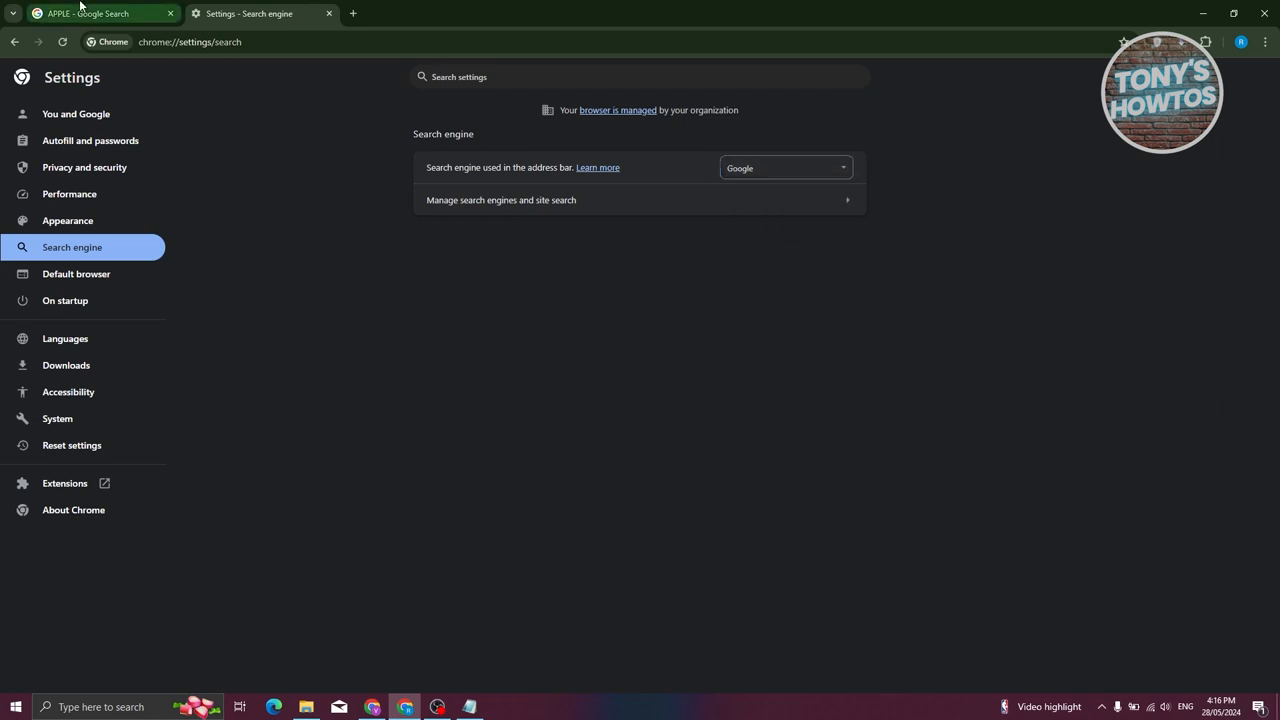
mouse_move(90, 12)
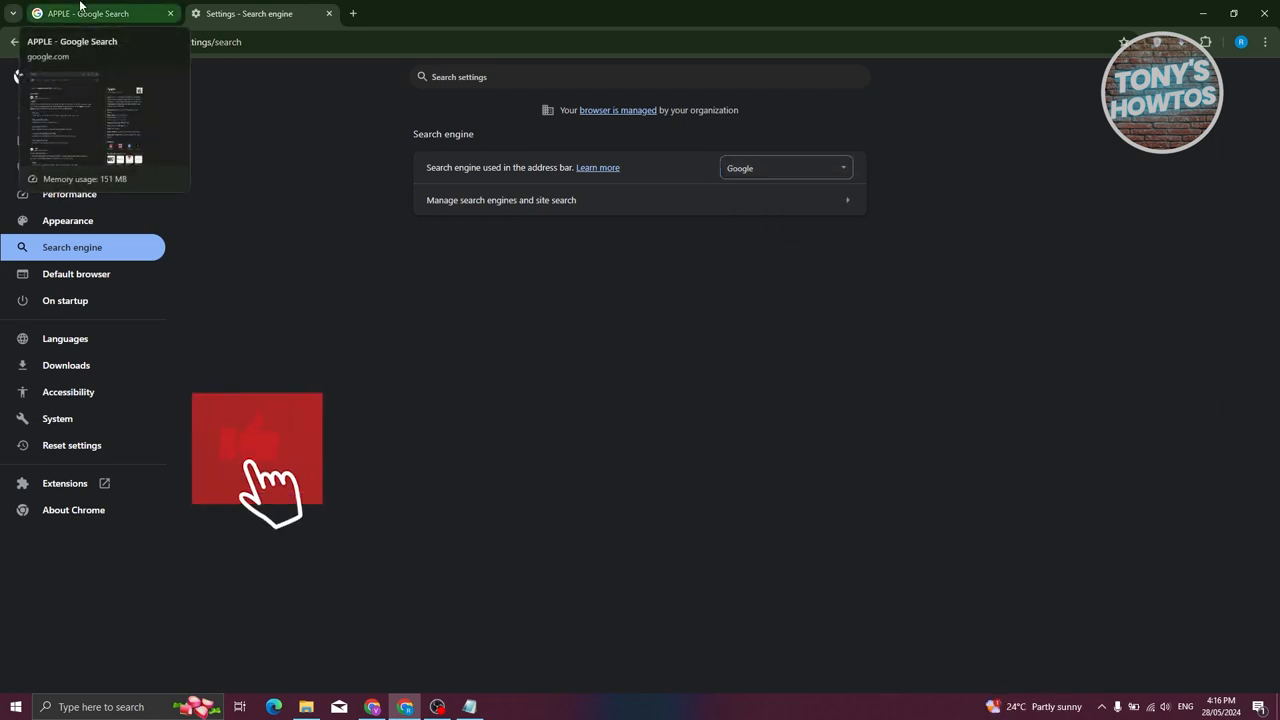